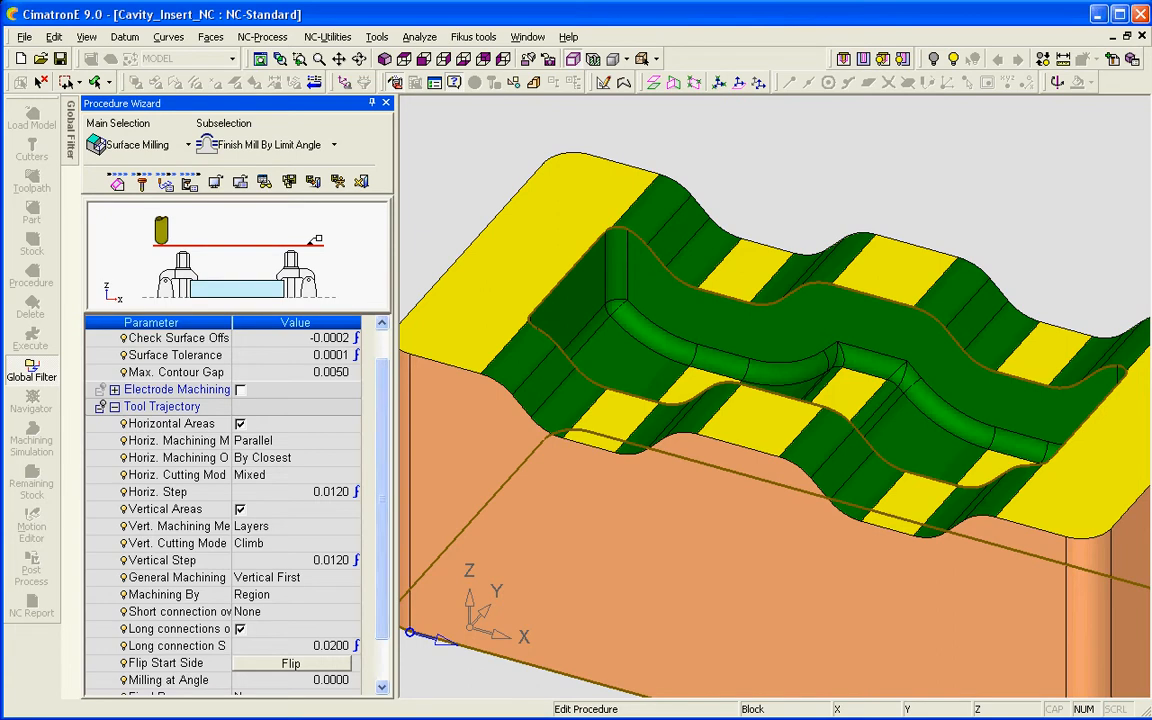
mouse_move(178, 628)
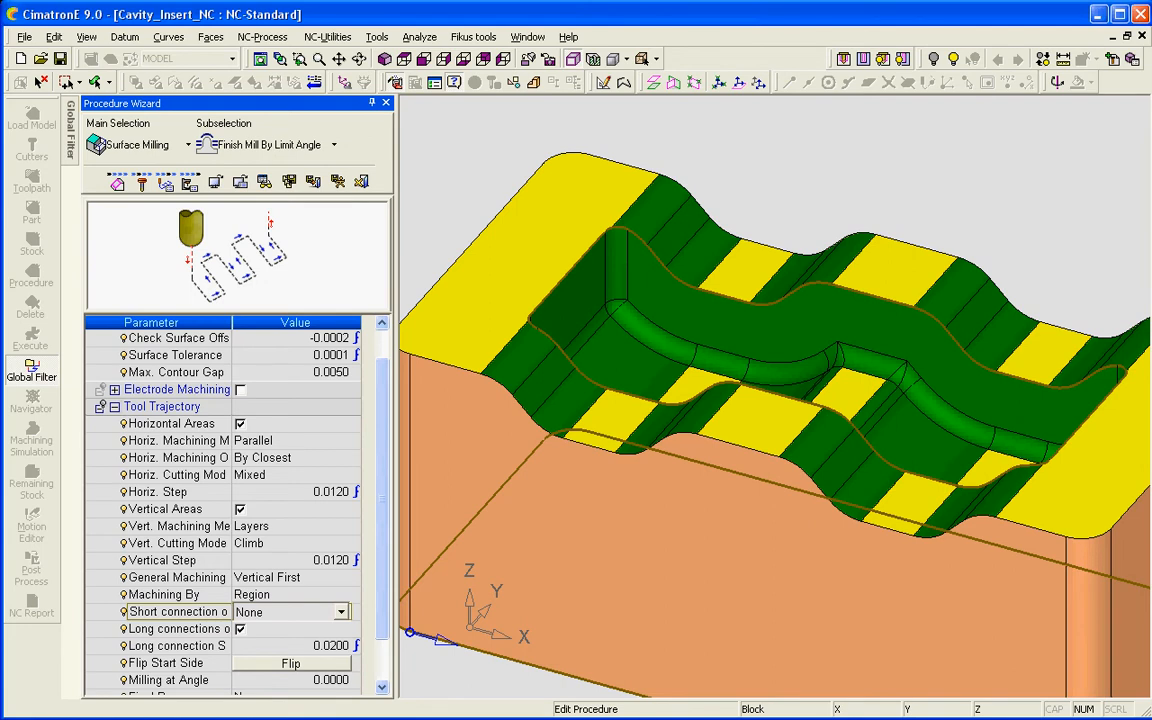
- Review connection settings with long connections over horizontal edges, then the Entry & End Points values
left_click(178, 628)
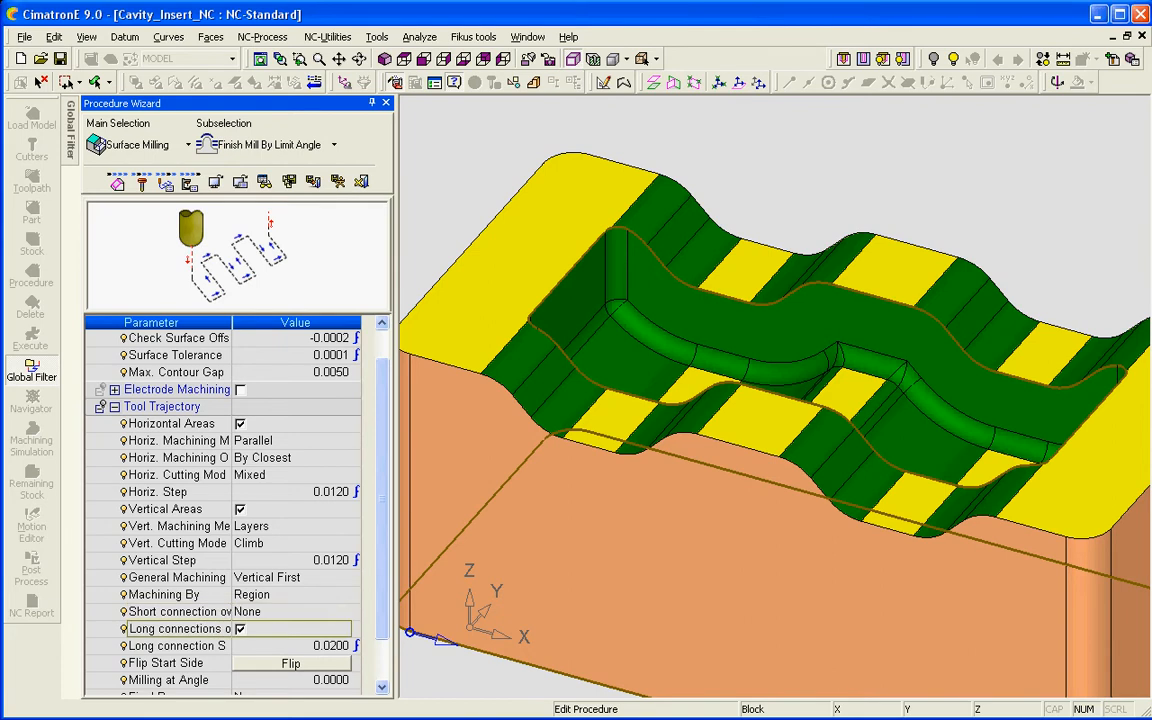
left_click(178, 628)
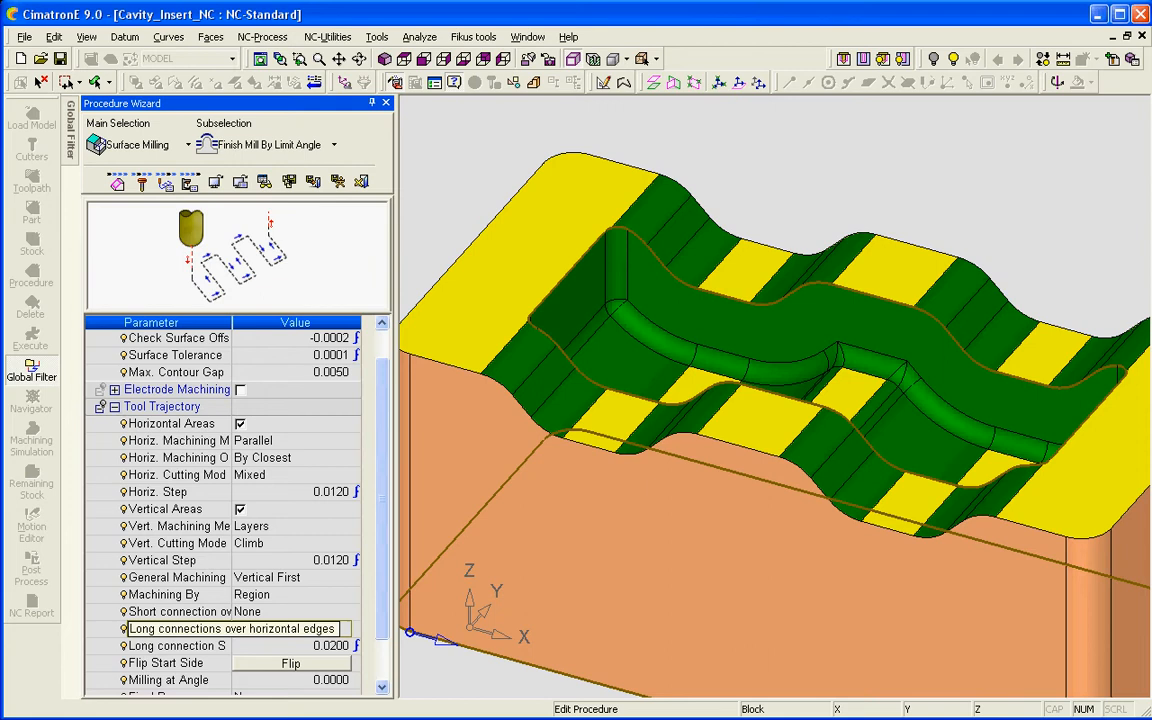
left_click(240, 628)
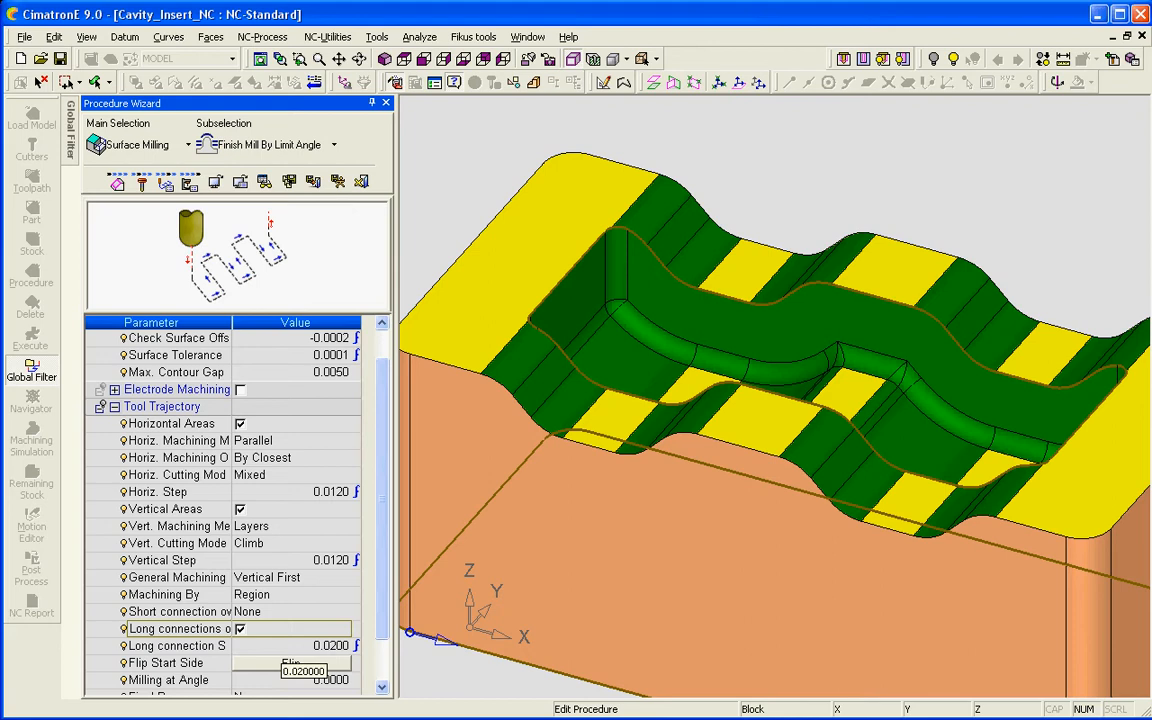
left_click(290, 664)
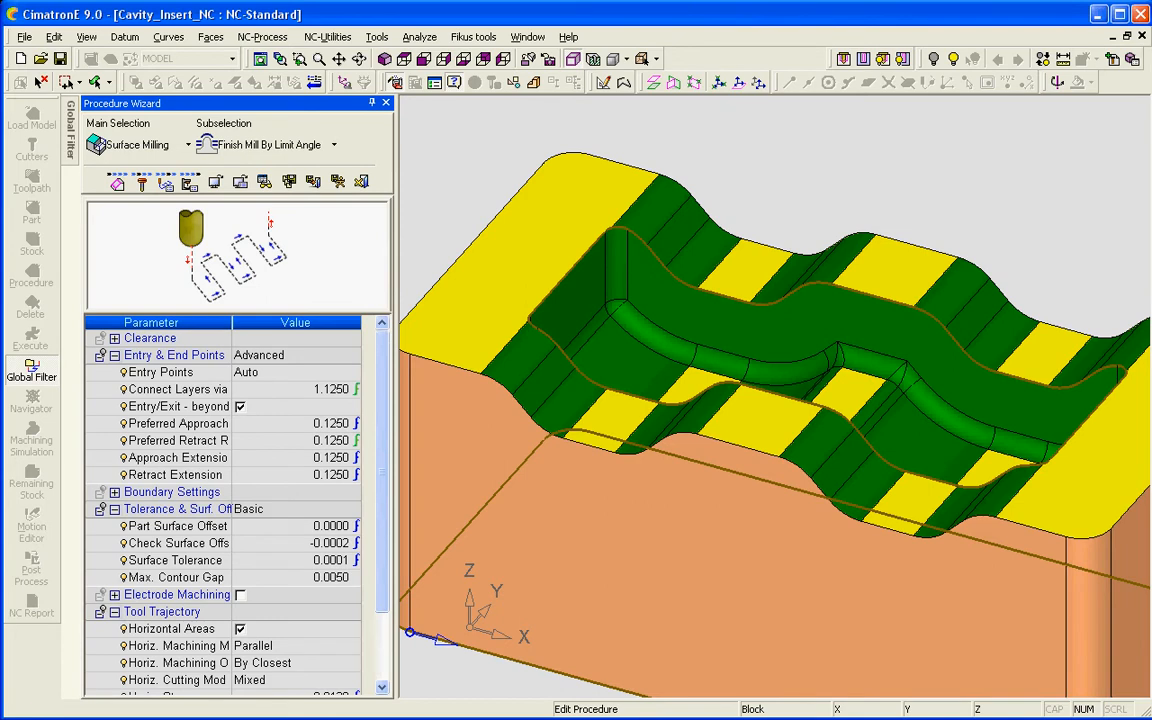
mouse_move(320, 388)
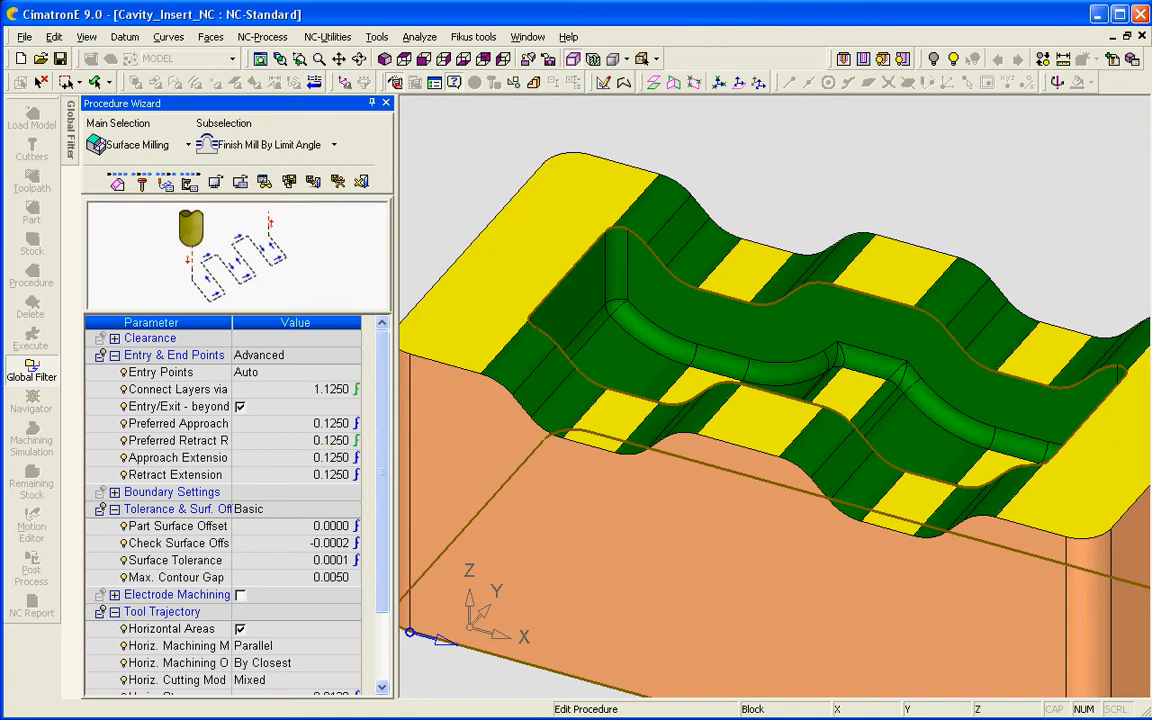
left_click(178, 456)
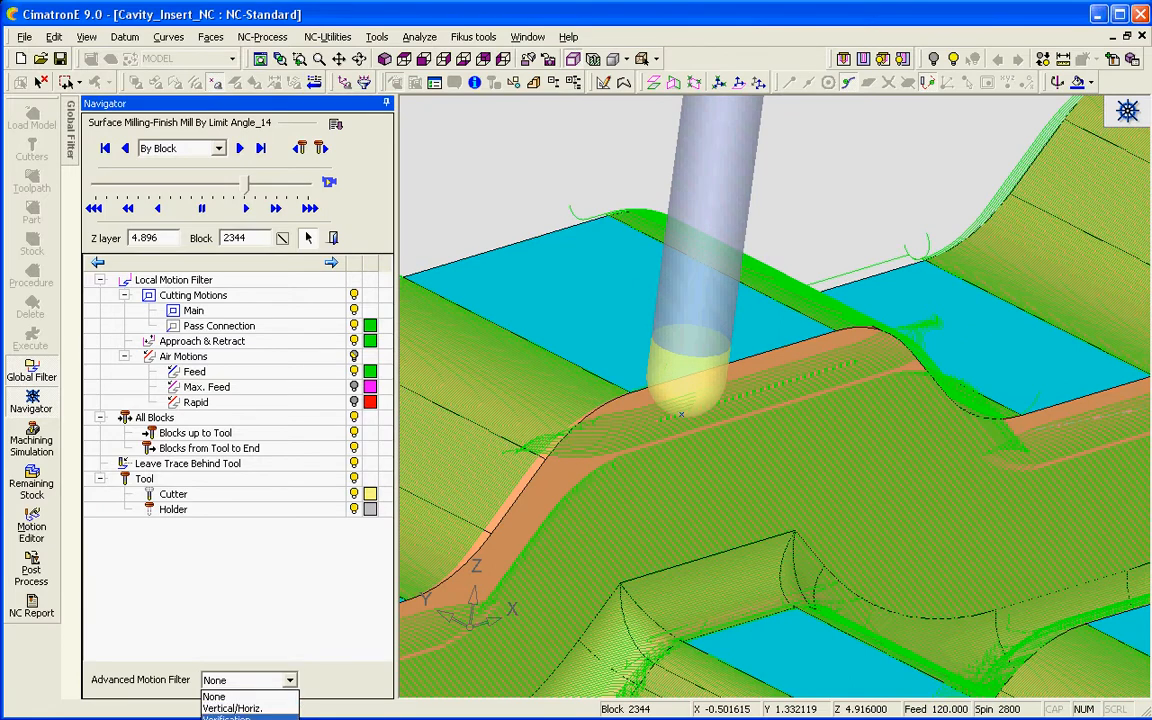
- Set the Navigator's Advanced Motion Filter to Vertical/Horizontal for the replayed toolpath
left_click(236, 708)
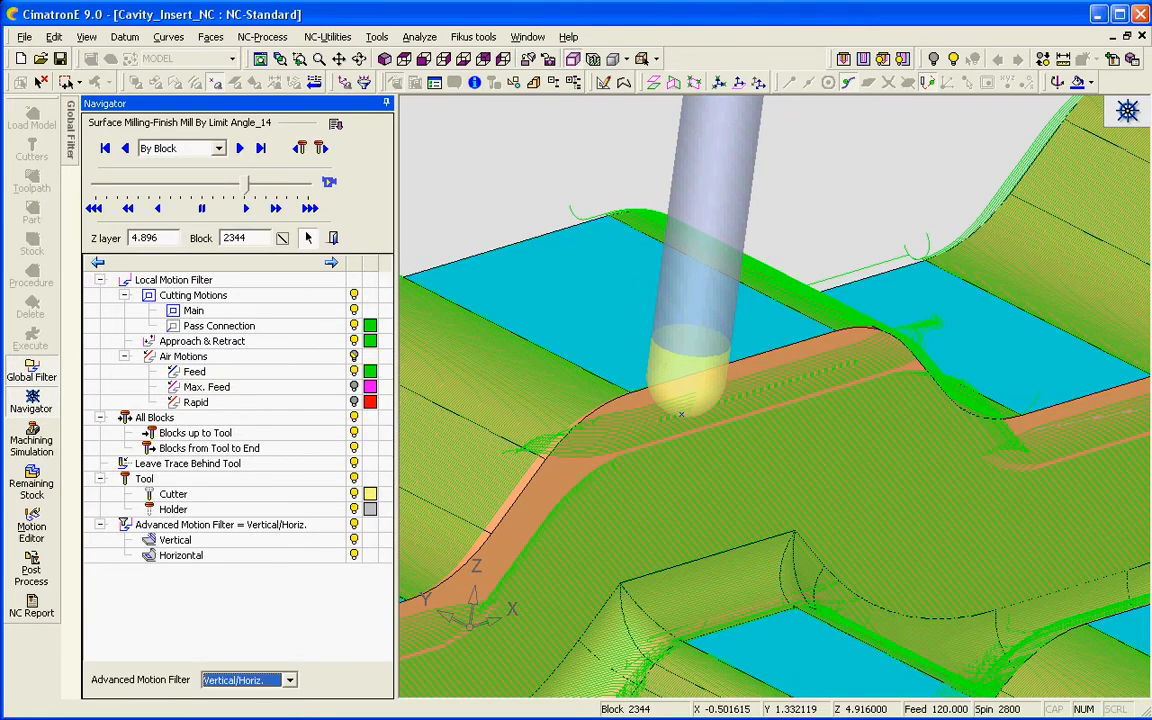
- Filter to horizontal motions only and step the simulation By Layer
left_click(180, 556)
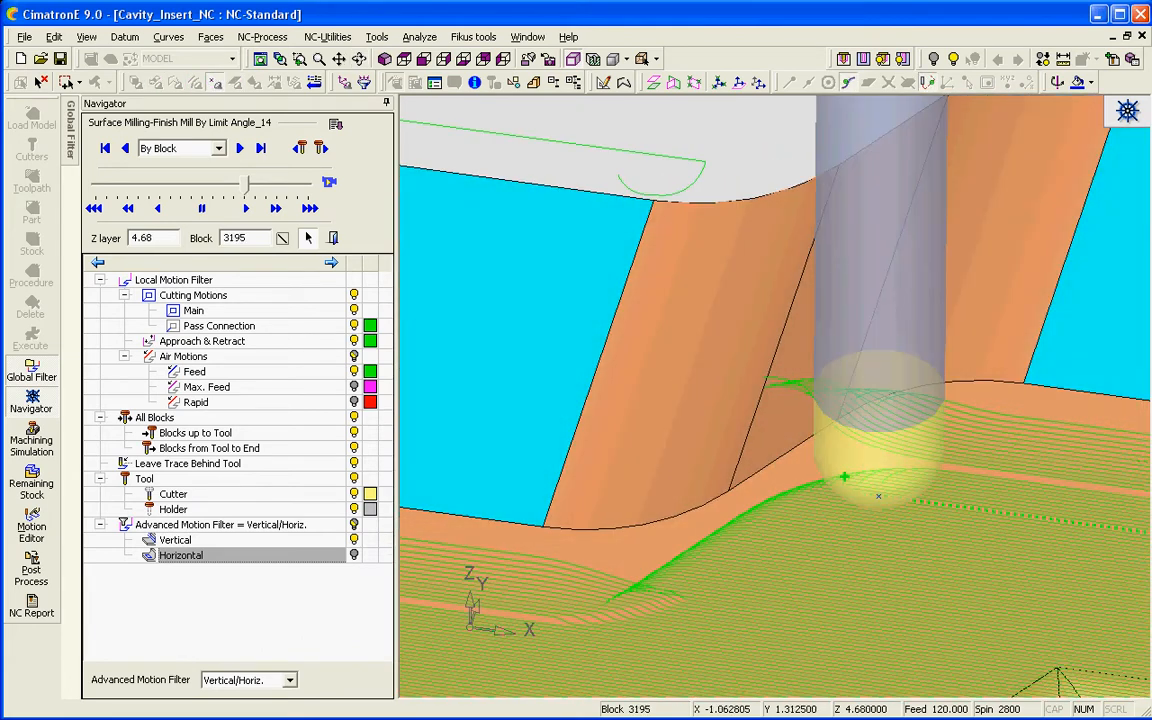
left_click(216, 148)
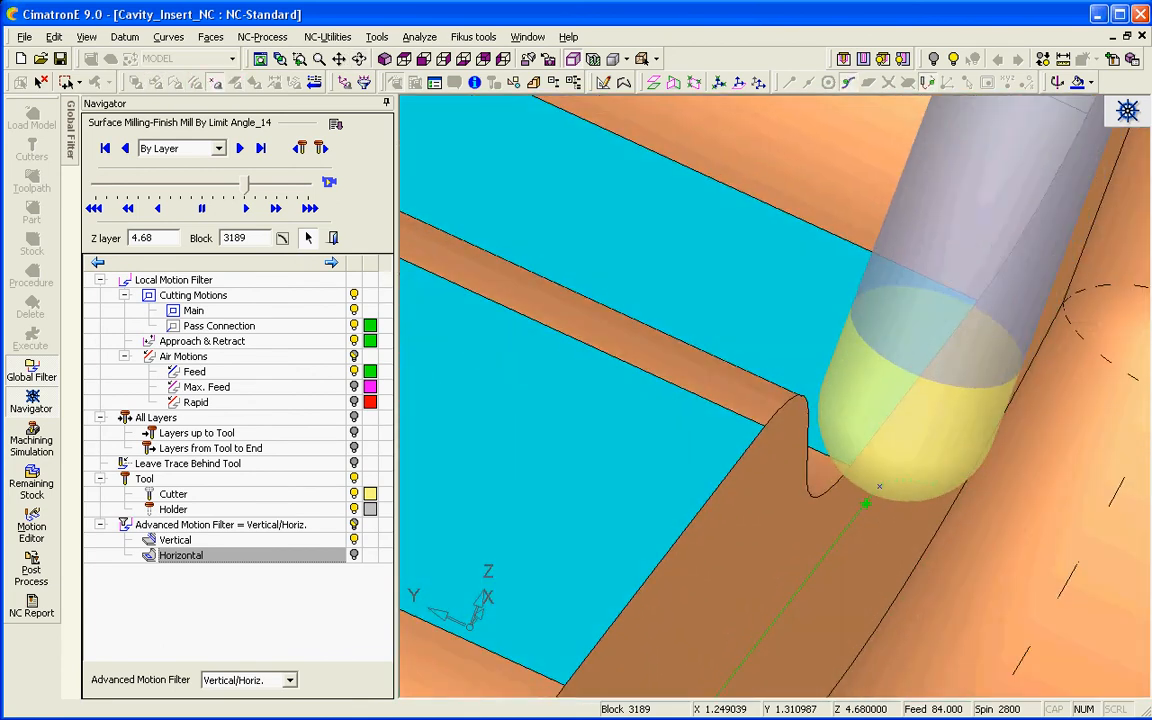
- Switch the Navigator step mode back to By Block to show the full toolpath
left_click(246, 208)
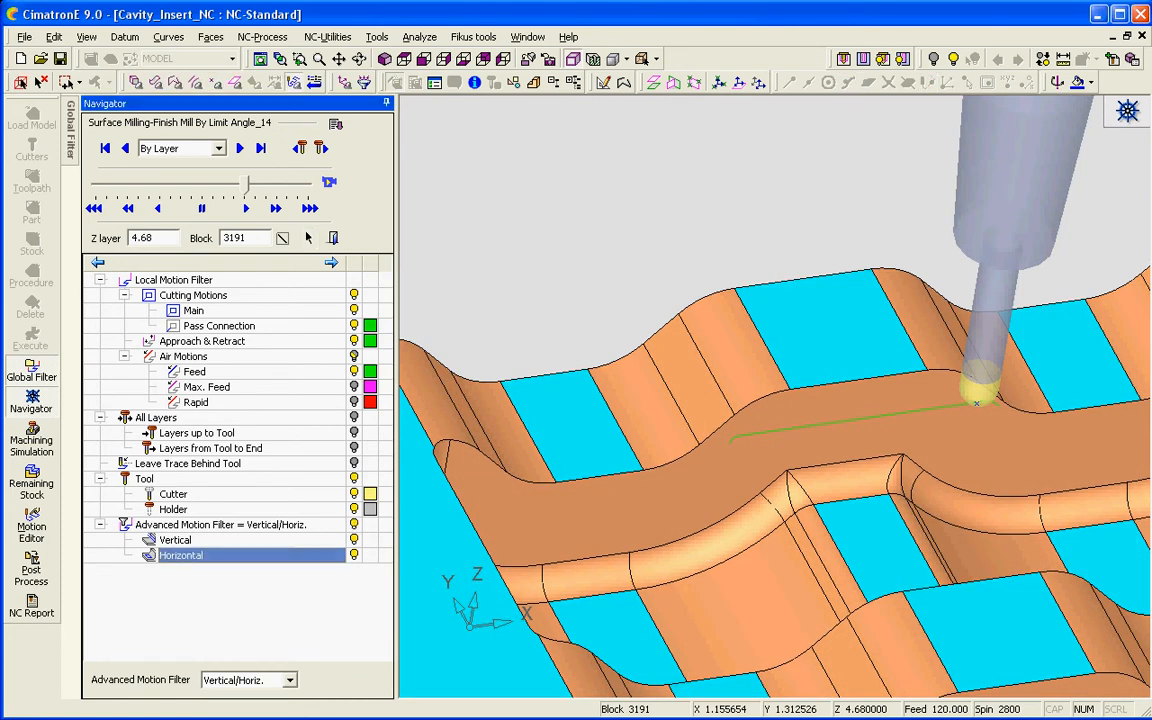
left_click(216, 148)
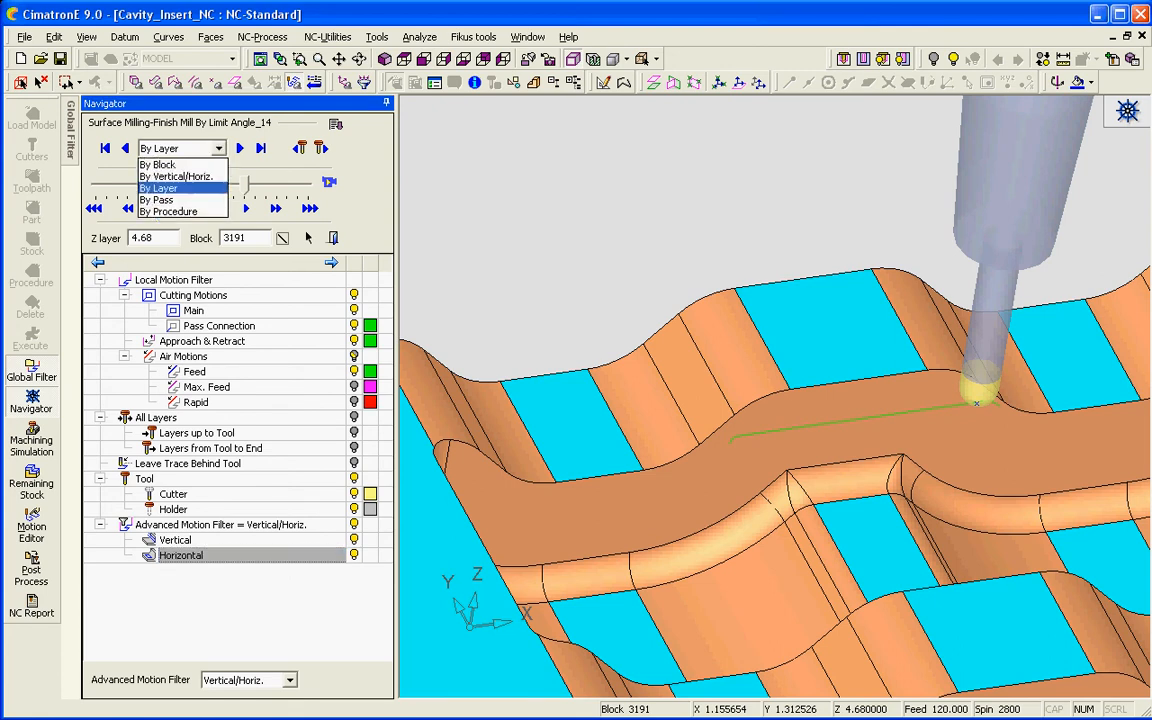
left_click(164, 164)
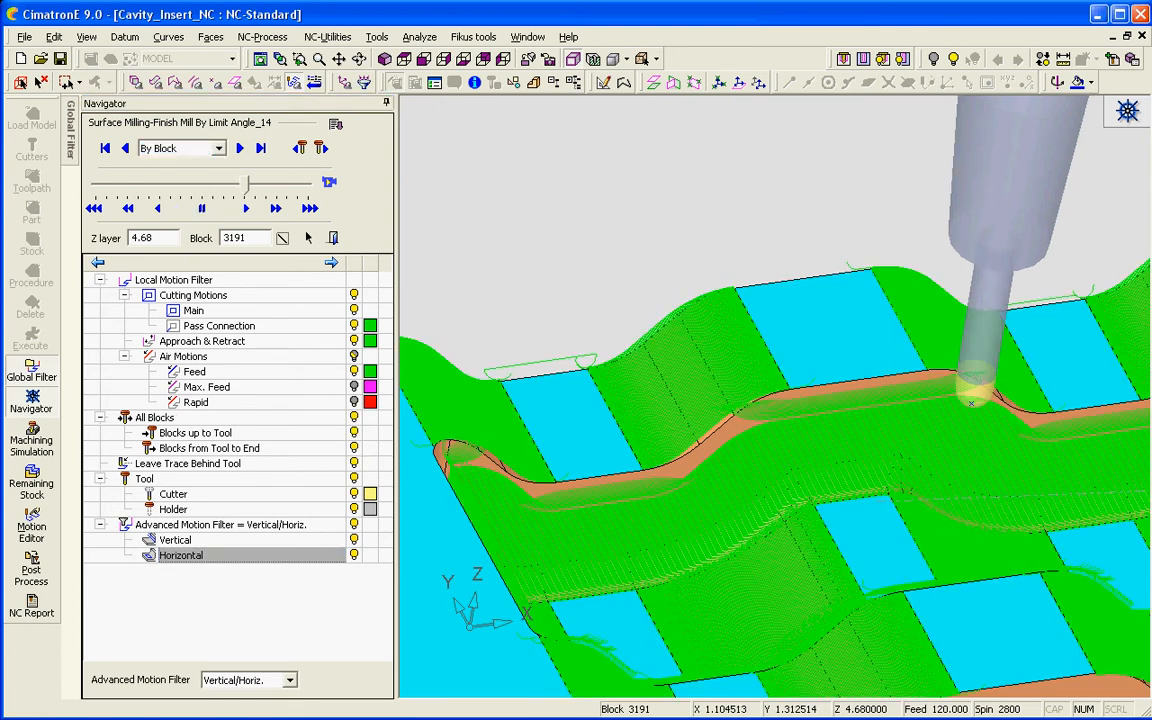